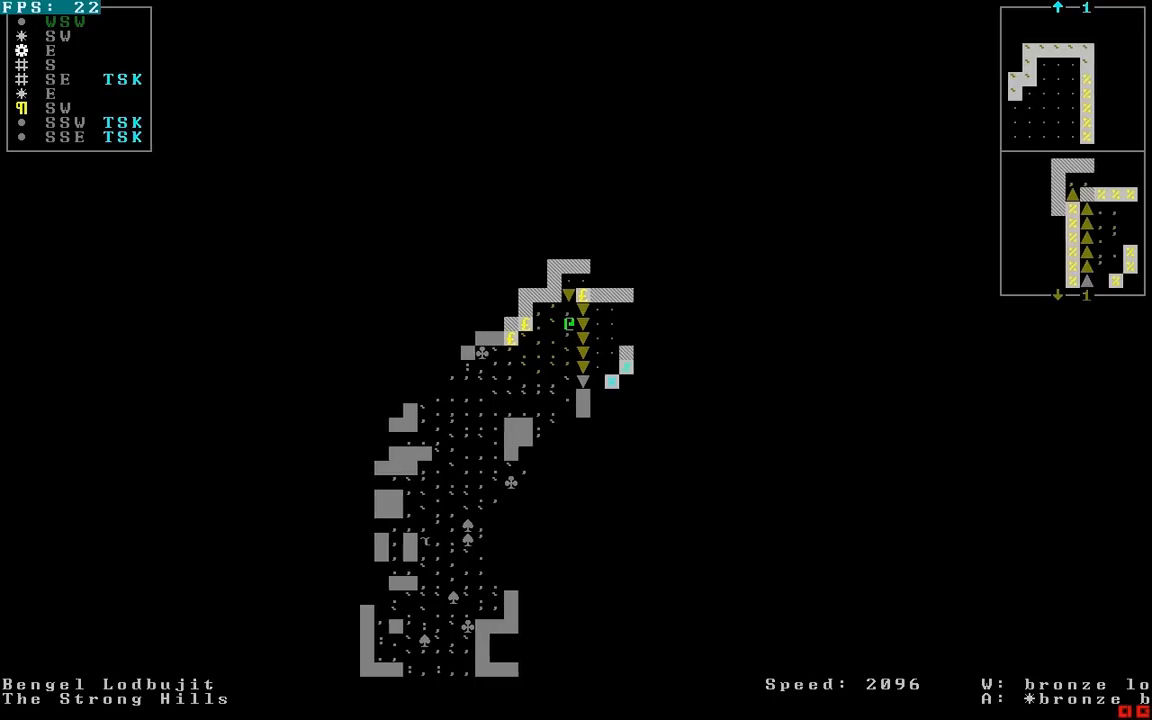
- Move the adventurer toward the nearby cave swallow men blowgunners
key(">")
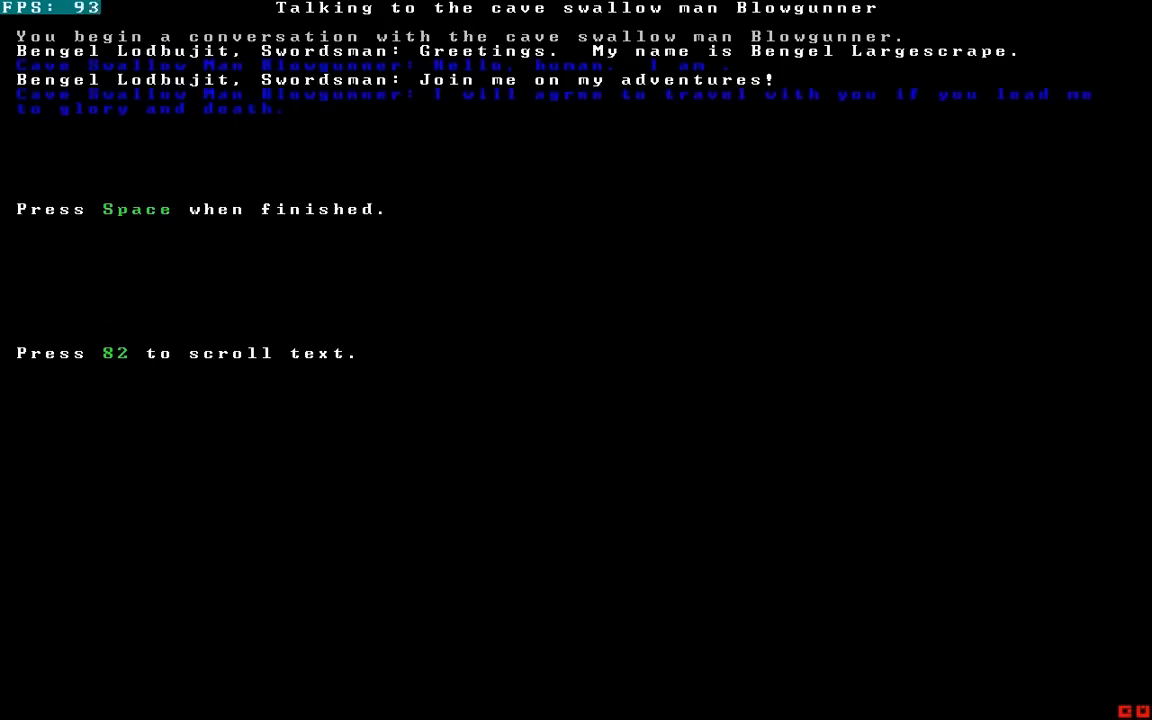
- Dismiss the blowgunner's reply agreeing to travel with the adventurer
key("space")
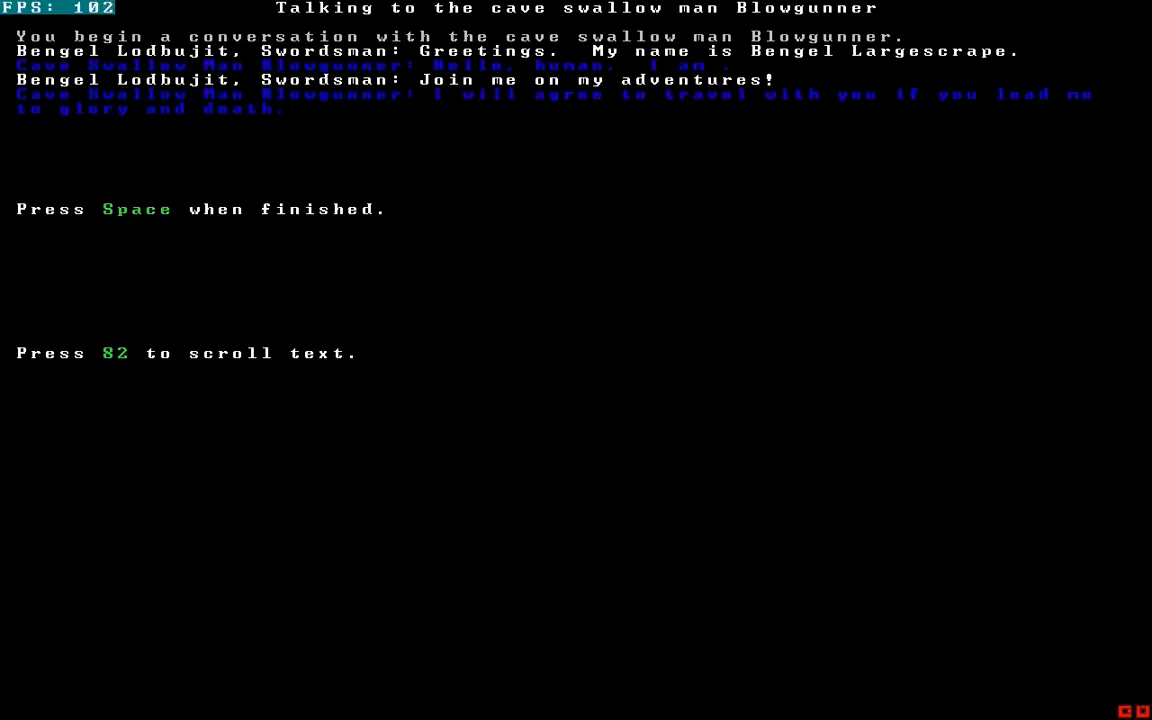
- View the companion's inventory: tower-cap blowgun and seven tower-cap blowdarts
key("space")
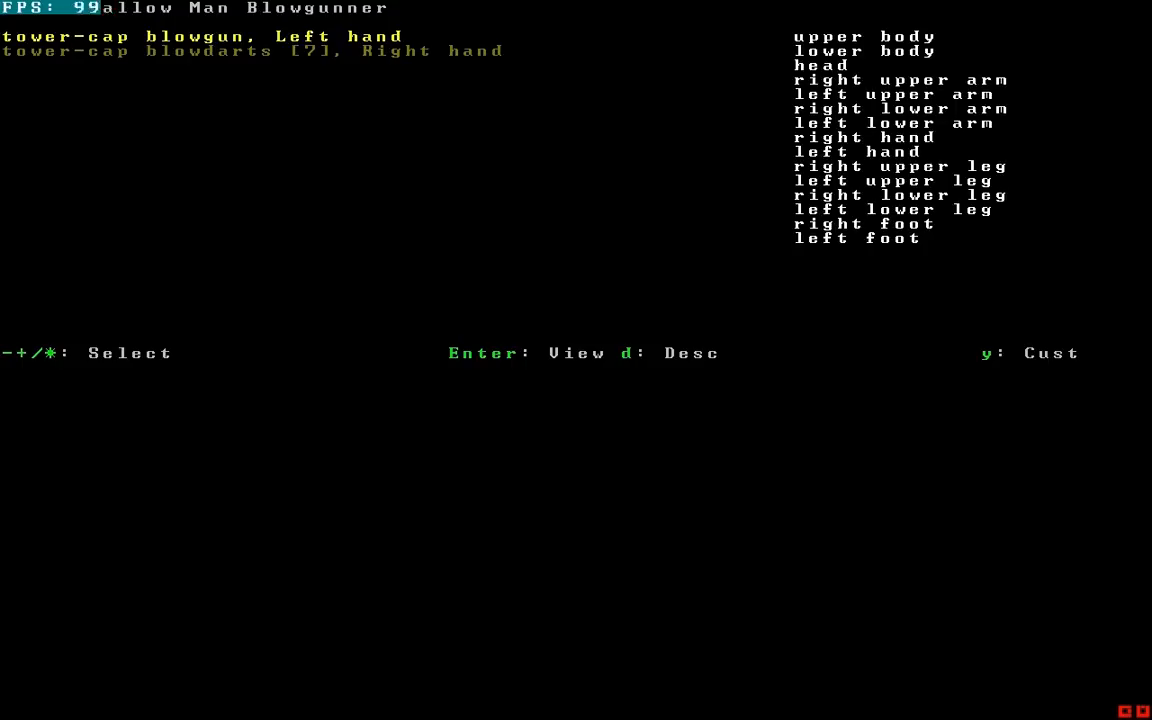
- View the blowgunner's description: armless, enormous, very skinny bird-headed man with brown feathers
key("d")
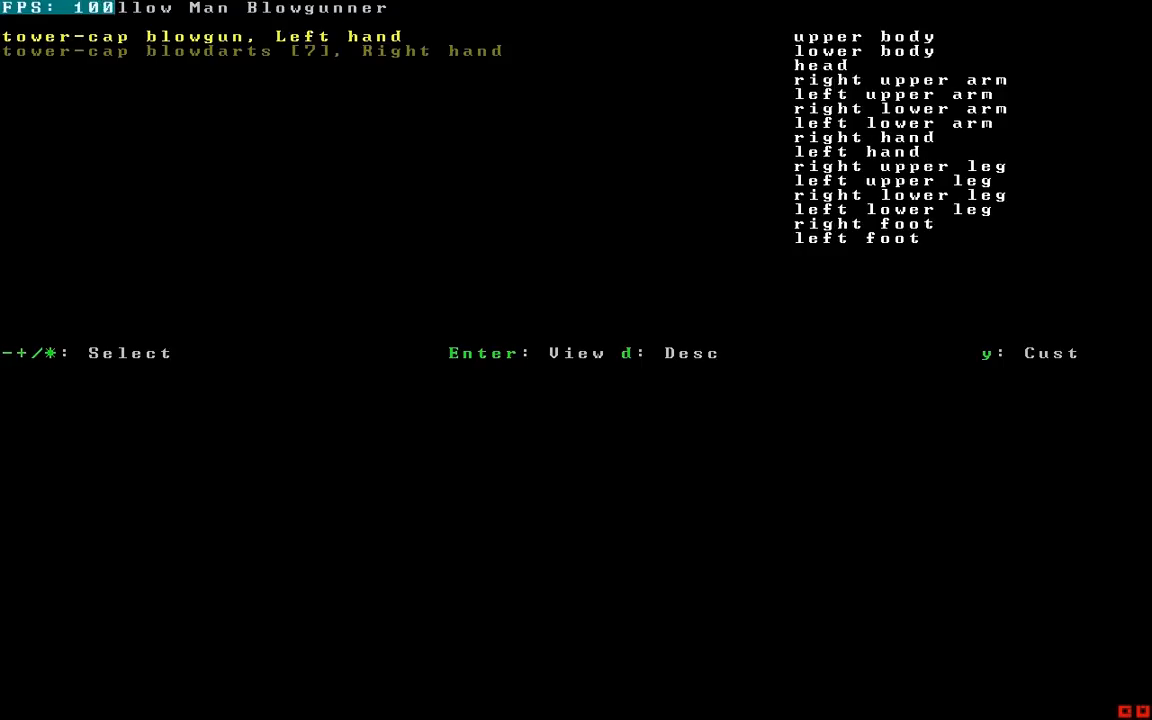
key("d")
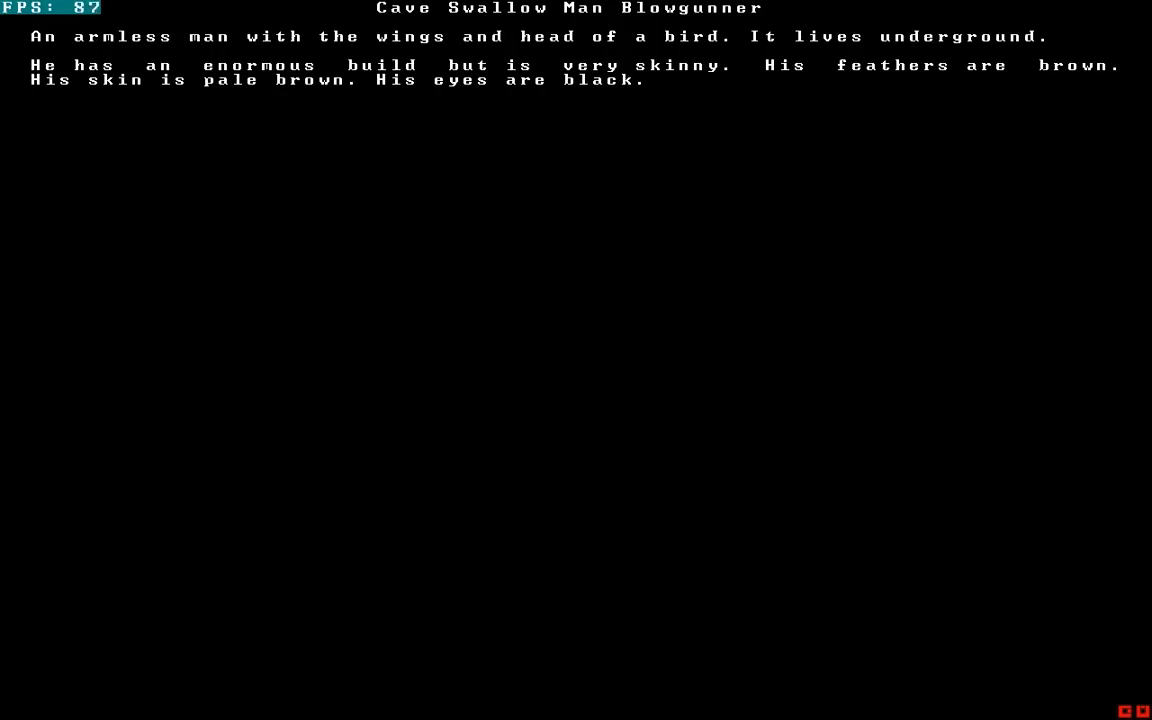